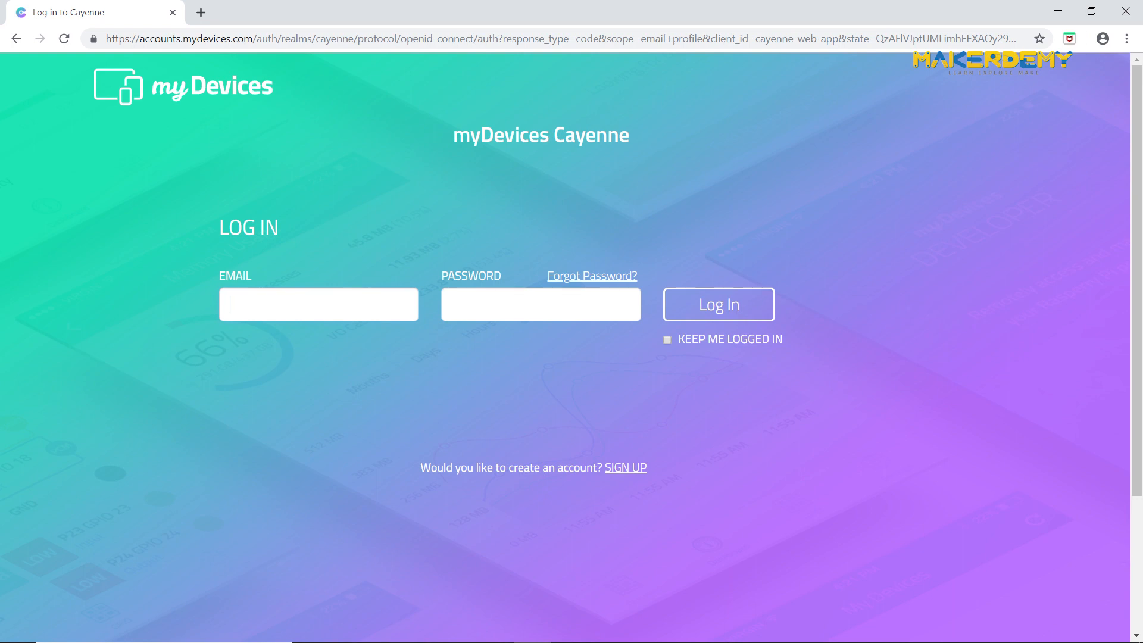
mouse_move(624, 467)
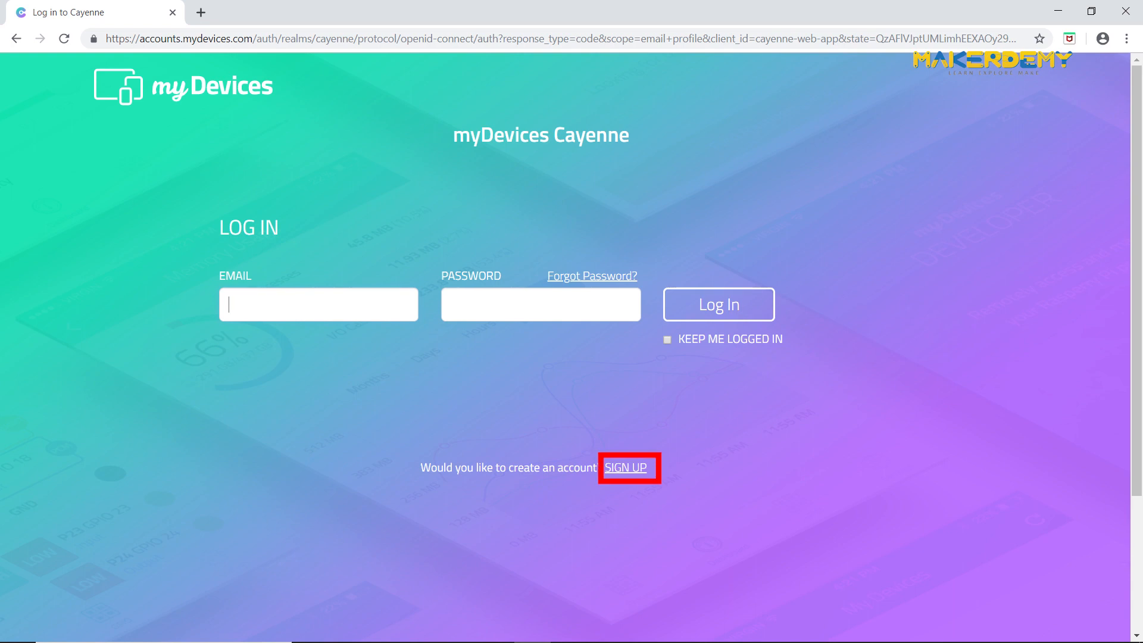
Log in to the Cayenne account with email and password from the login form
left_click(625, 466)
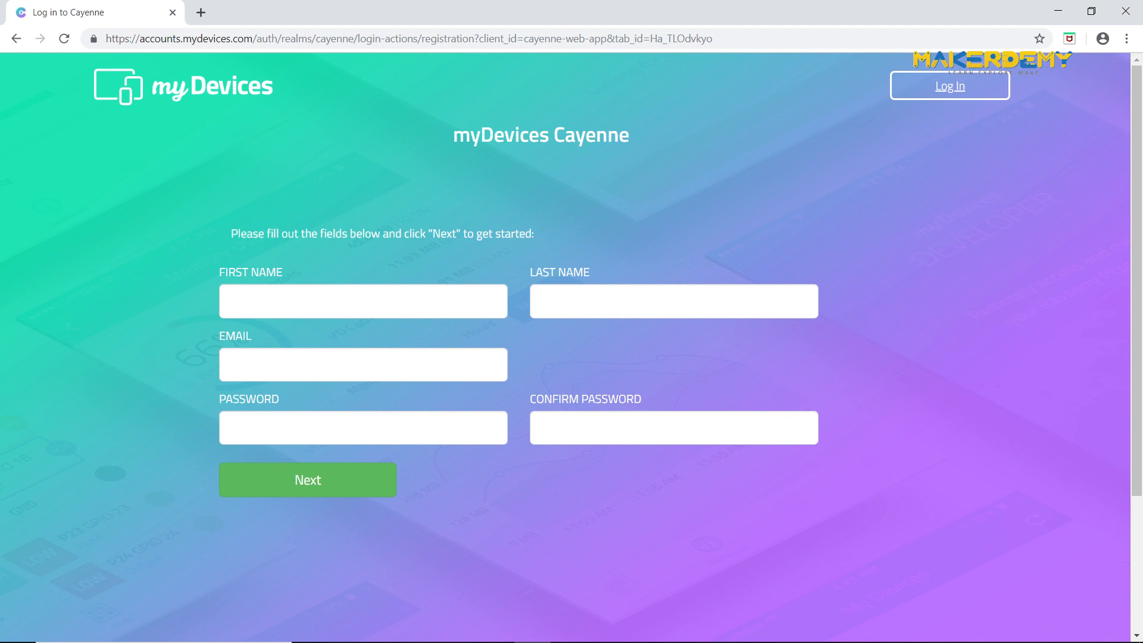
left_click(949, 86)
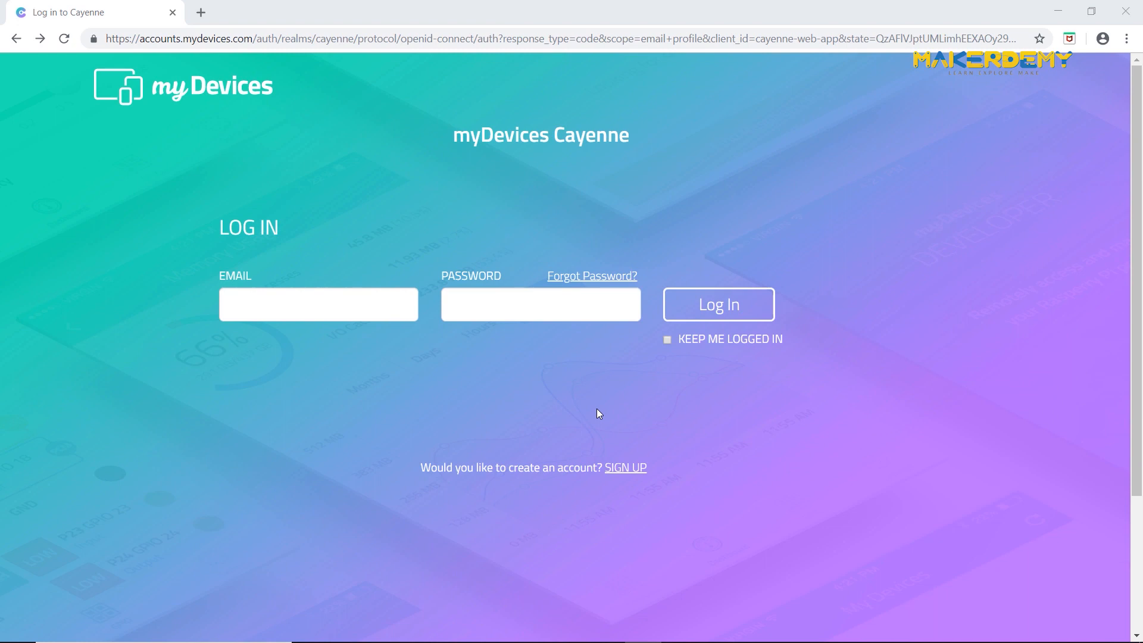
left_click(318, 303)
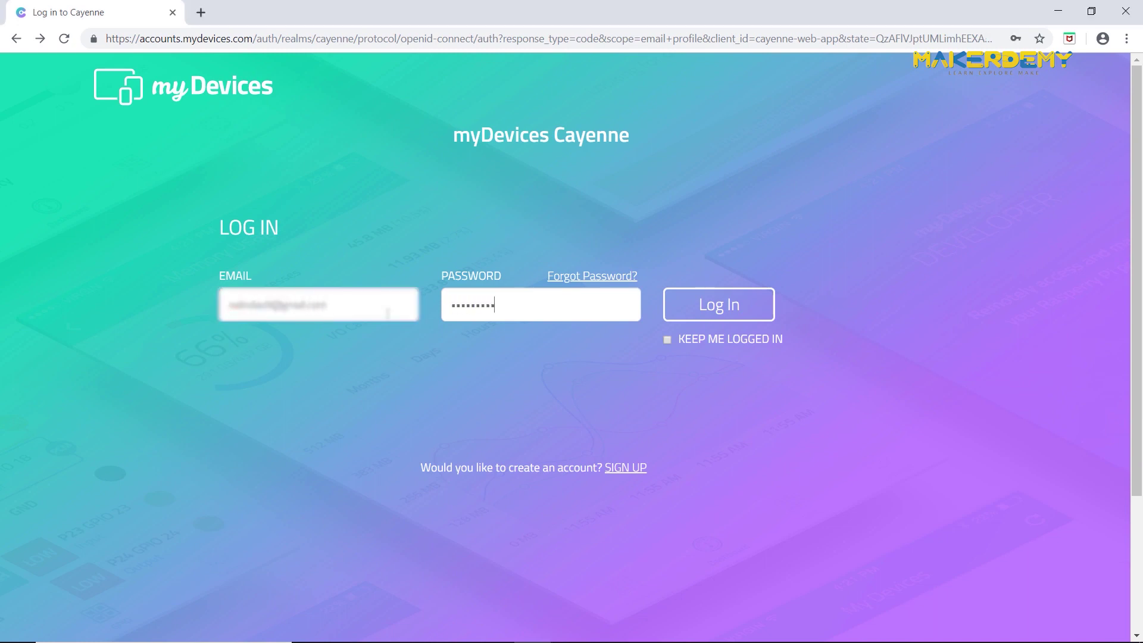
left_click(717, 304)
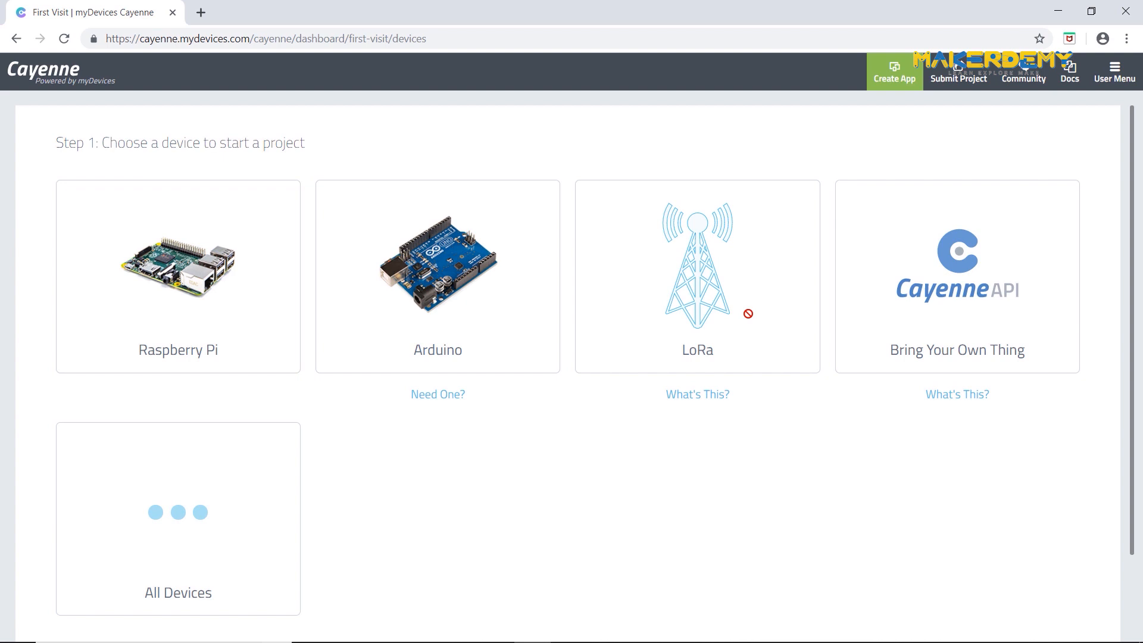
mouse_move(746, 457)
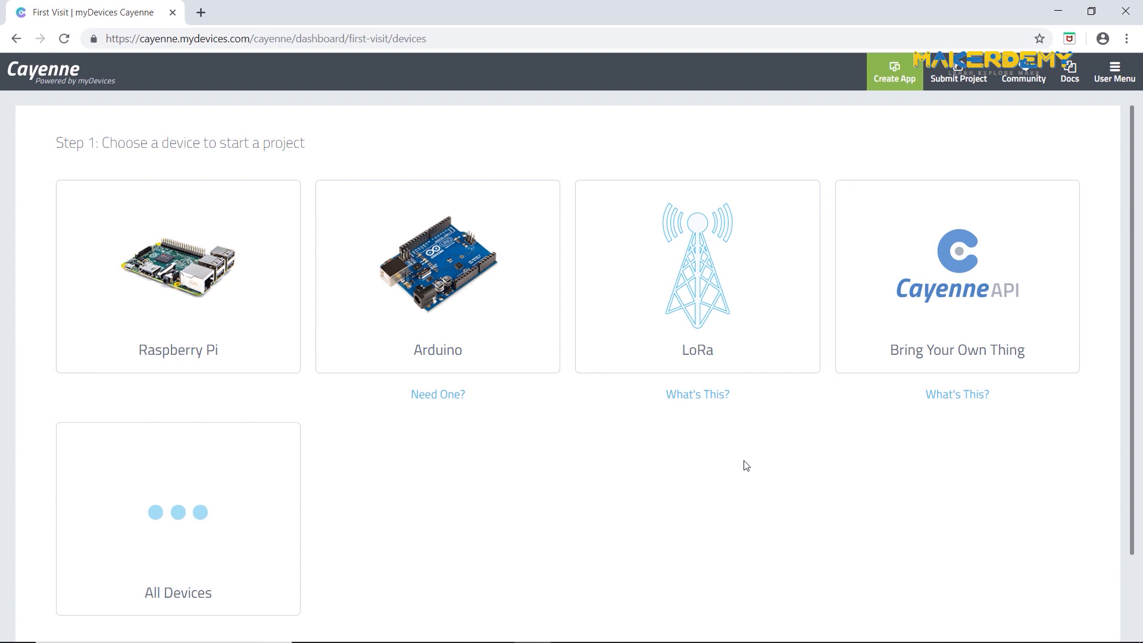
mouse_move(699, 495)
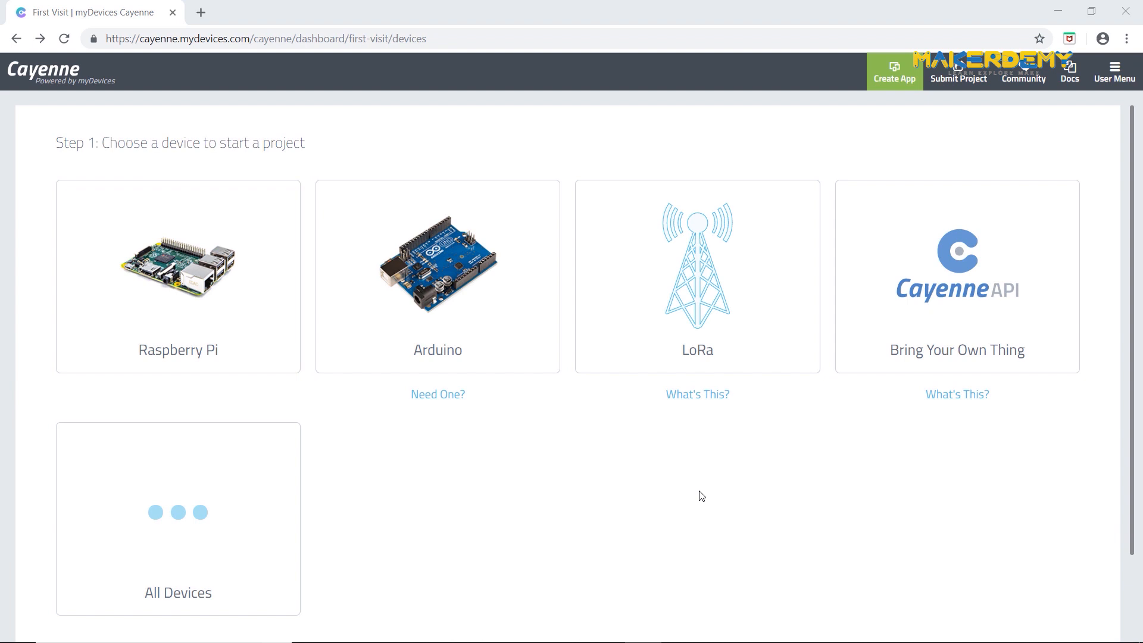
mouse_move(917, 358)
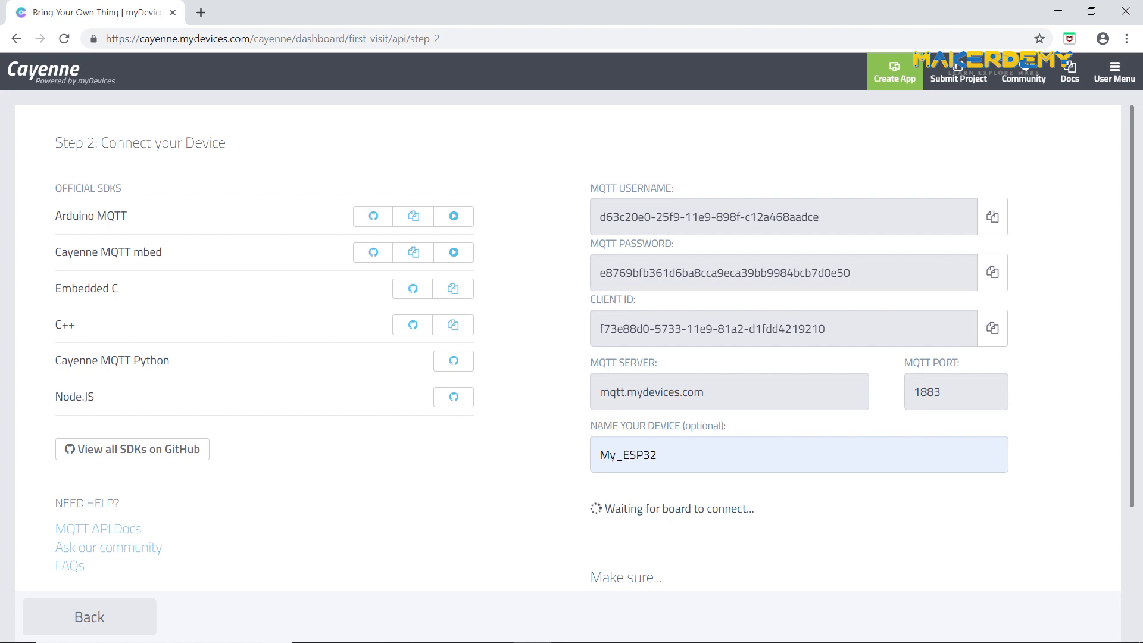
Switch from the browser to the Arduino IDE with a blank sketch
left_click(372, 216)
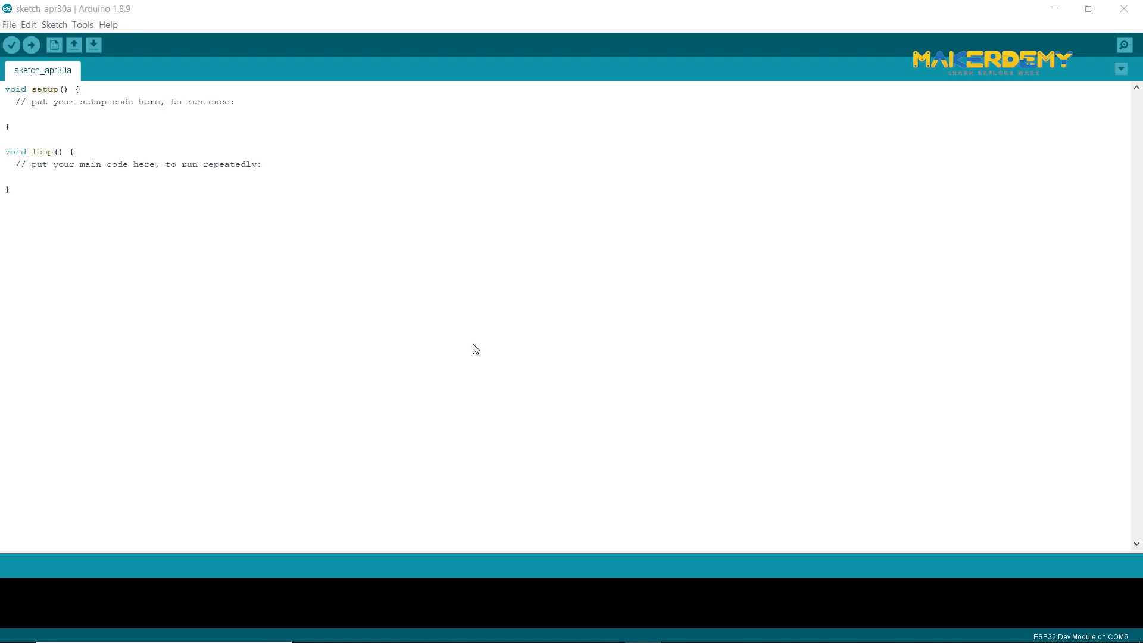
Install the CayenneMQTT 1.3.0 library via the Library Manager, searching 'Cayenne'
left_click(82, 24)
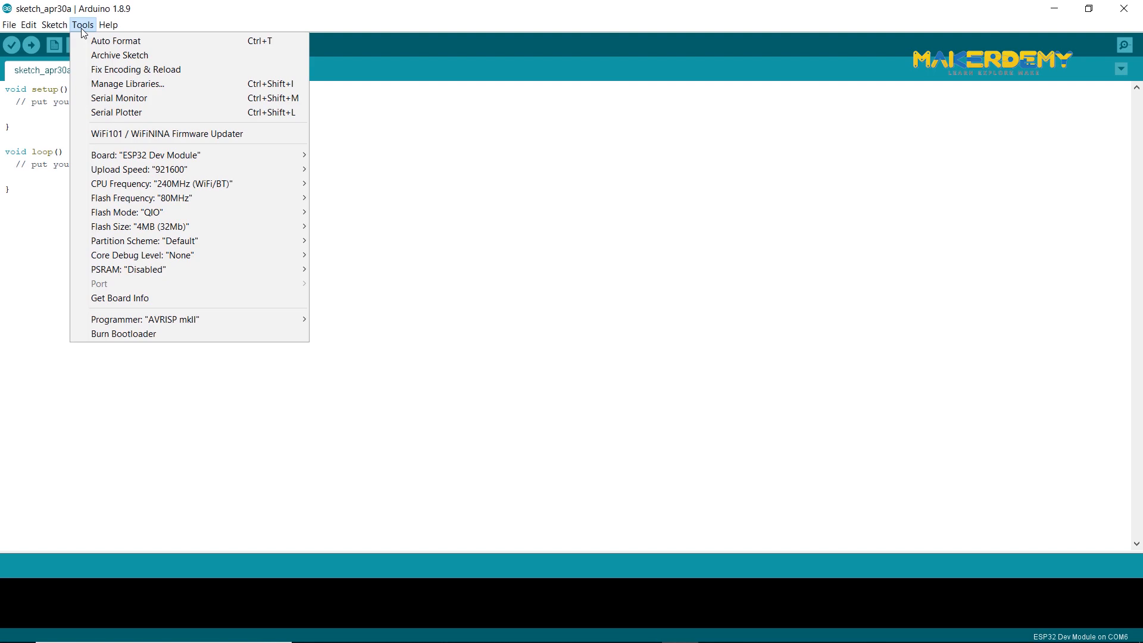
left_click(127, 83)
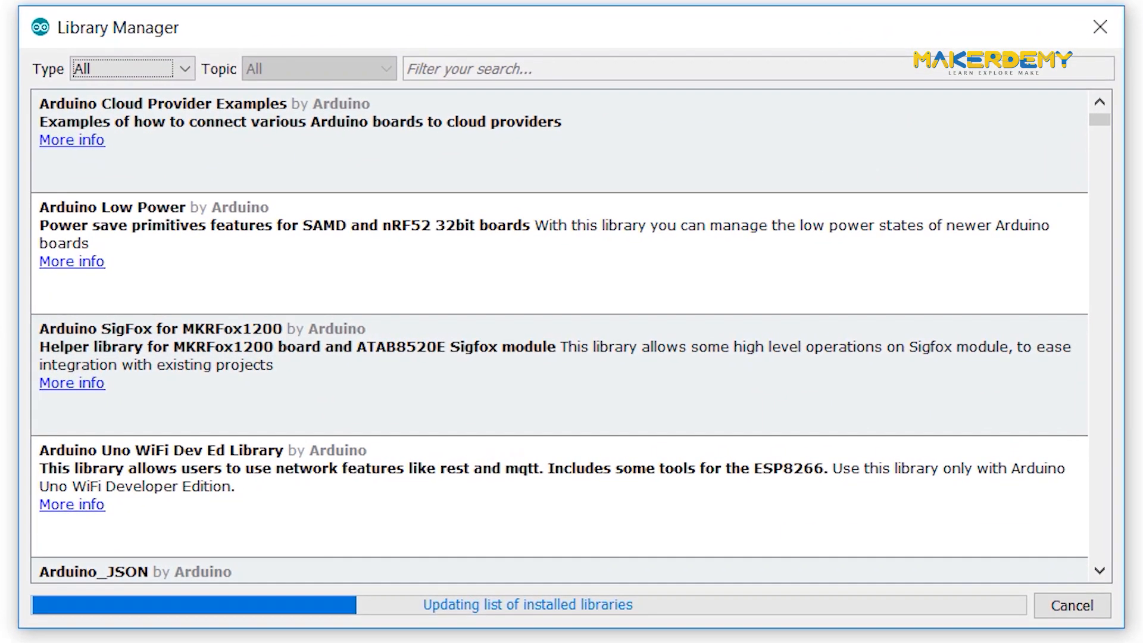
type("Cayenne")
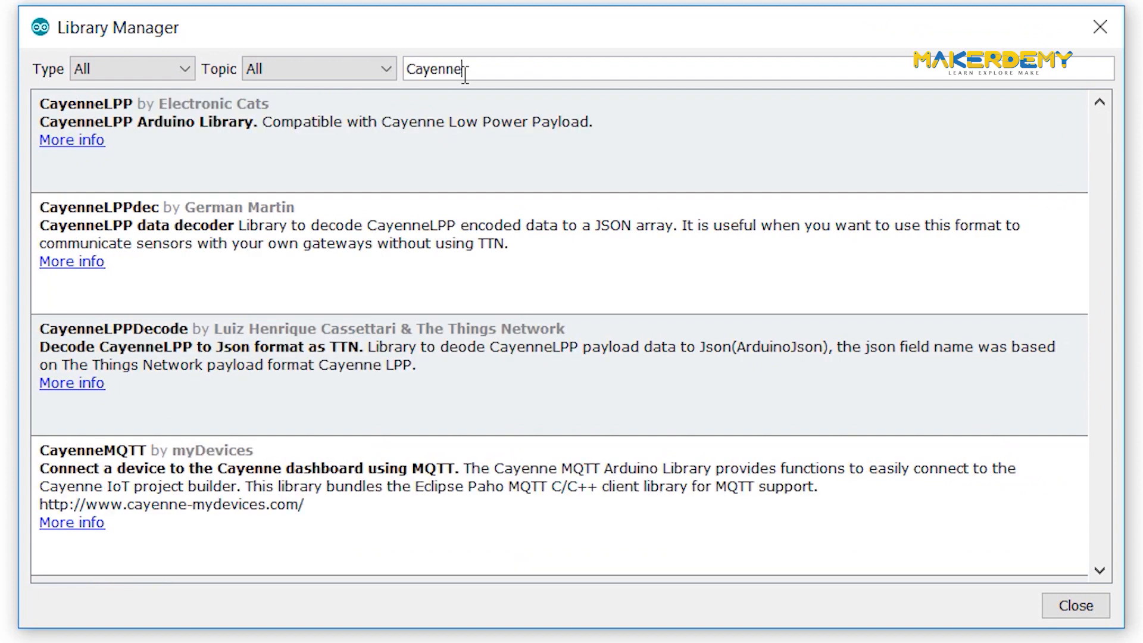
left_click(511, 484)
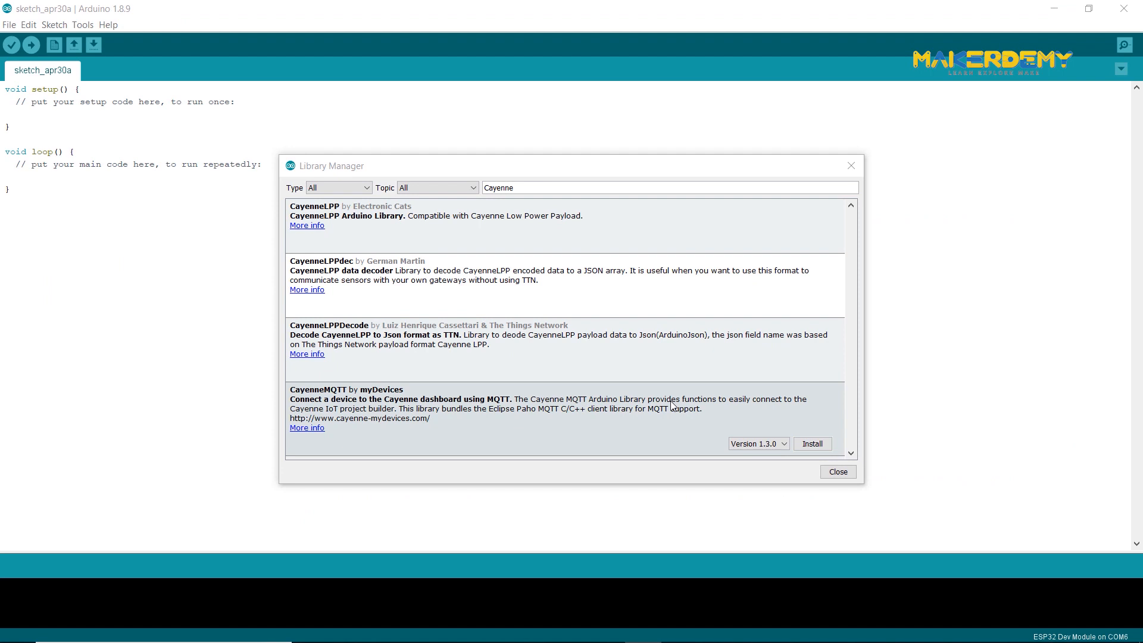
left_click(811, 442)
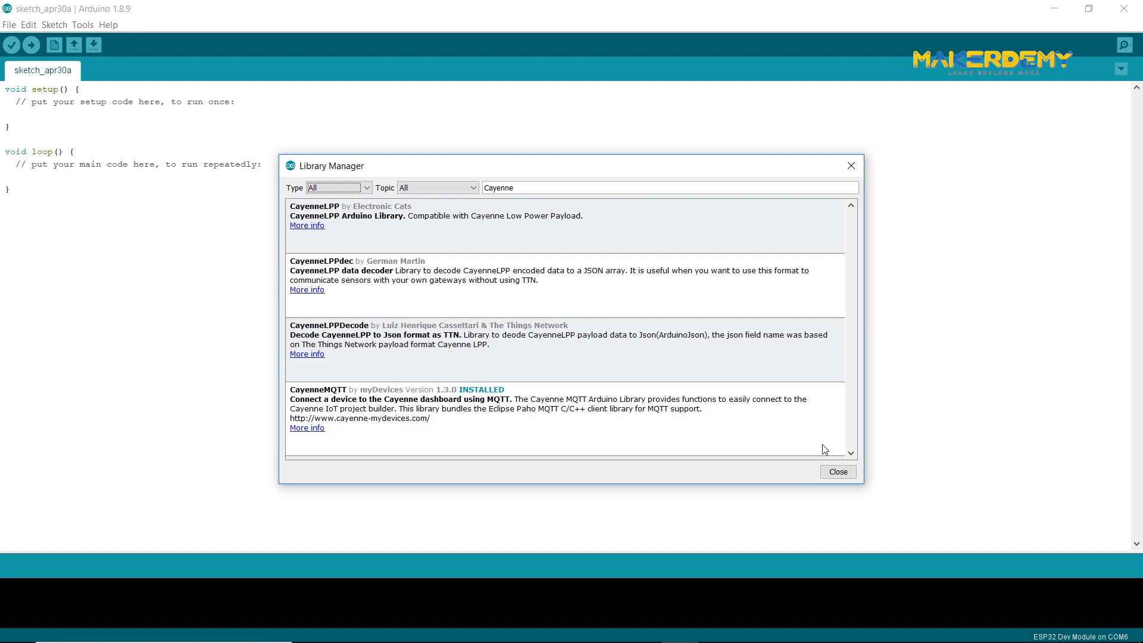
left_click(837, 471)
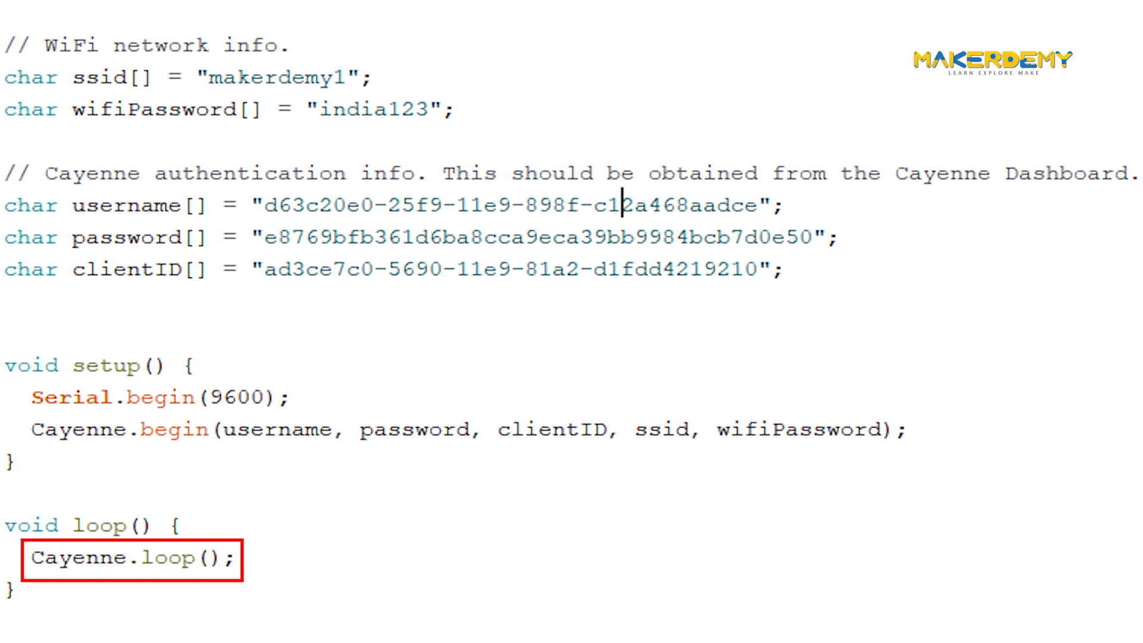
Scroll through the Cayenne ESP32 example sketch to the credential fields
scroll("down", 3)
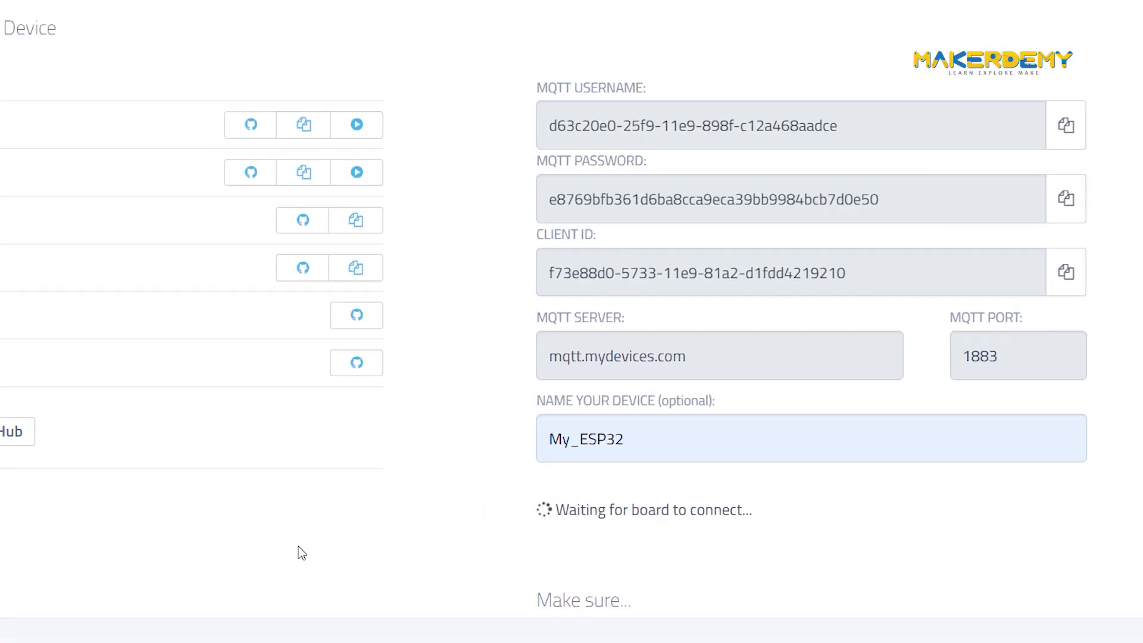
Start compiling and uploading the Cayenne_ESP32 sketch to the ESP32 board
left_click(709, 50)
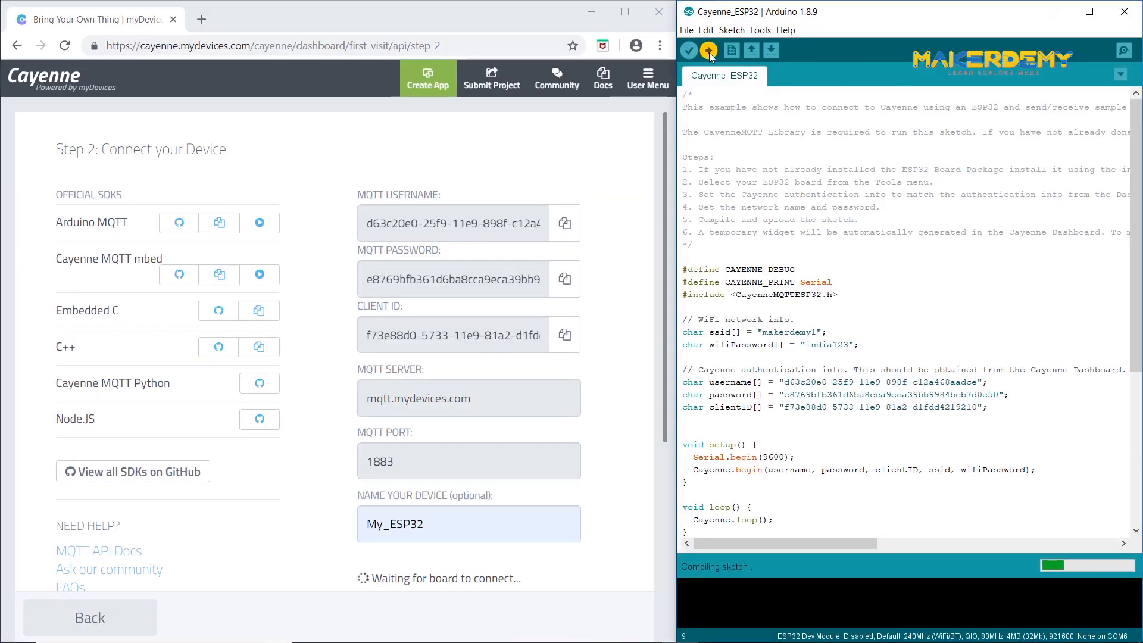